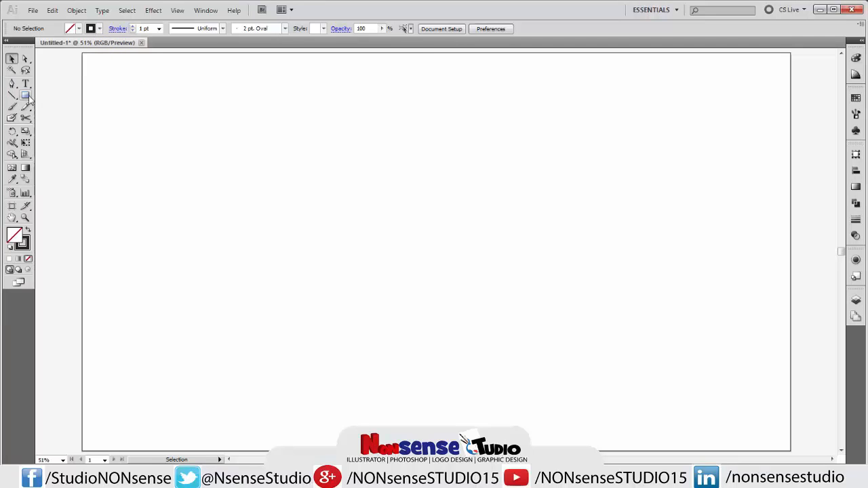
Step: Draw an unfilled square outline on the left side of the artboard
left_click(25, 95)
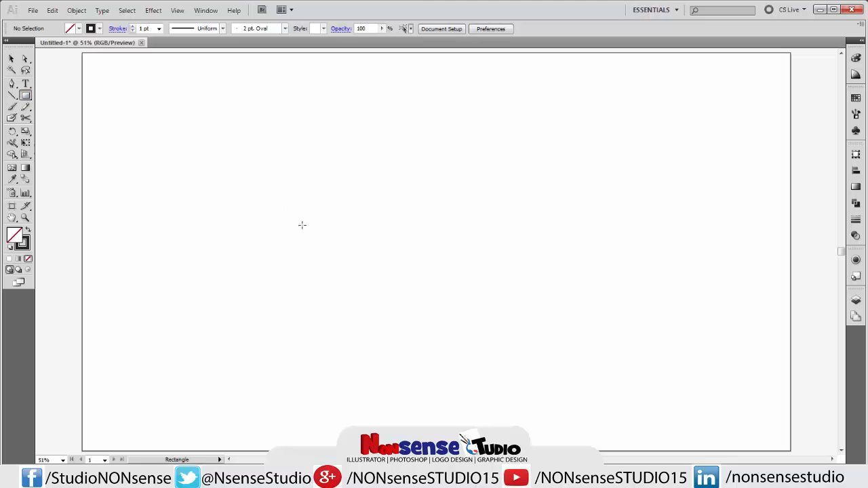
left_click_drag(216, 138, 315, 235)
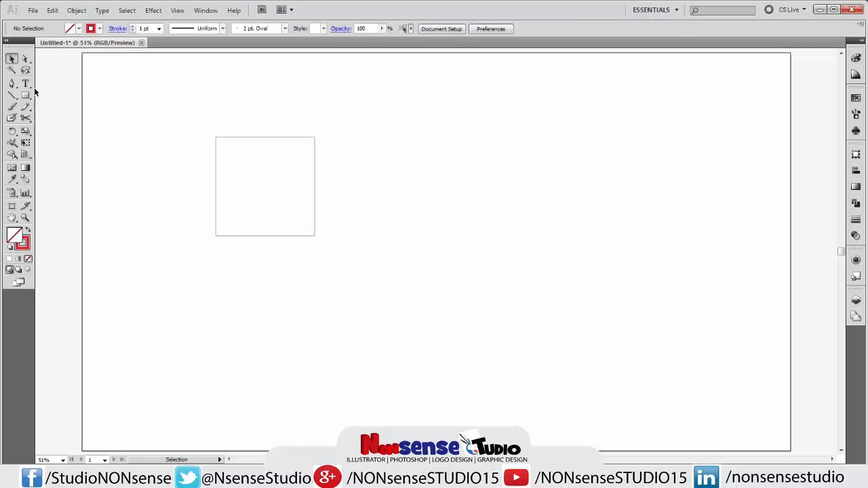
Step: Draw a circle outline to the right of the square using the Ellipse tool
left_click(26, 95)
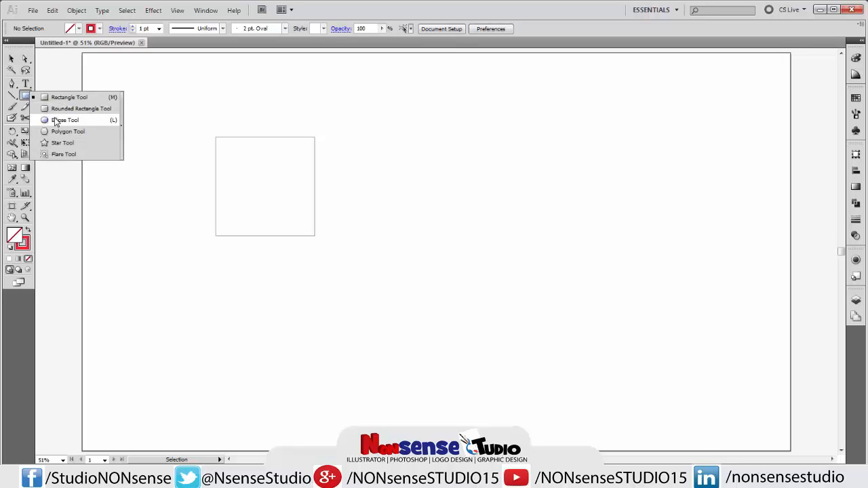
left_click(65, 120)
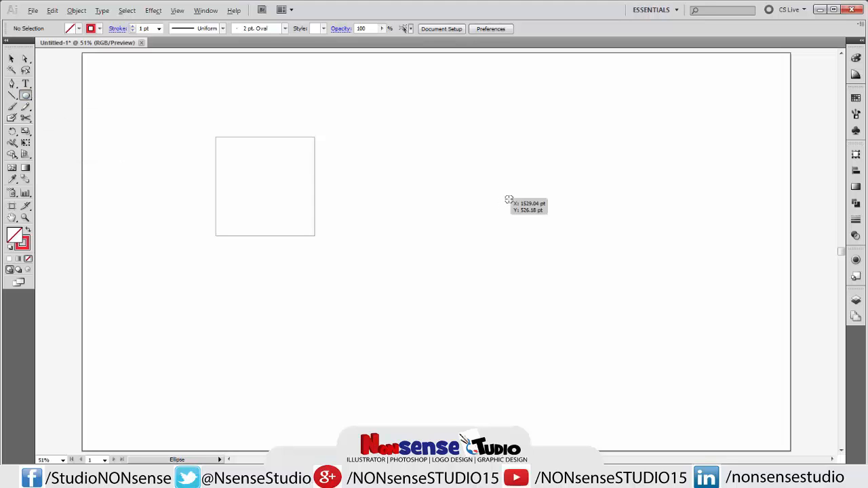
left_click_drag(450, 142, 567, 255)
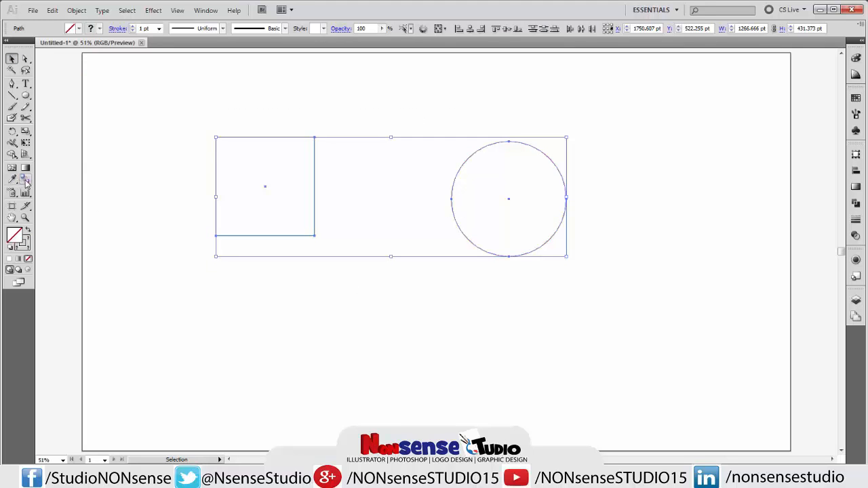
mouse_move(25, 179)
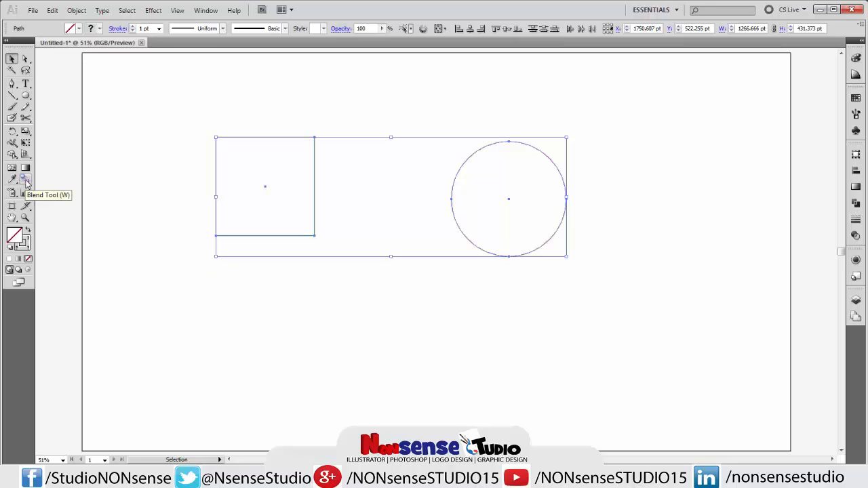
mouse_move(25, 179)
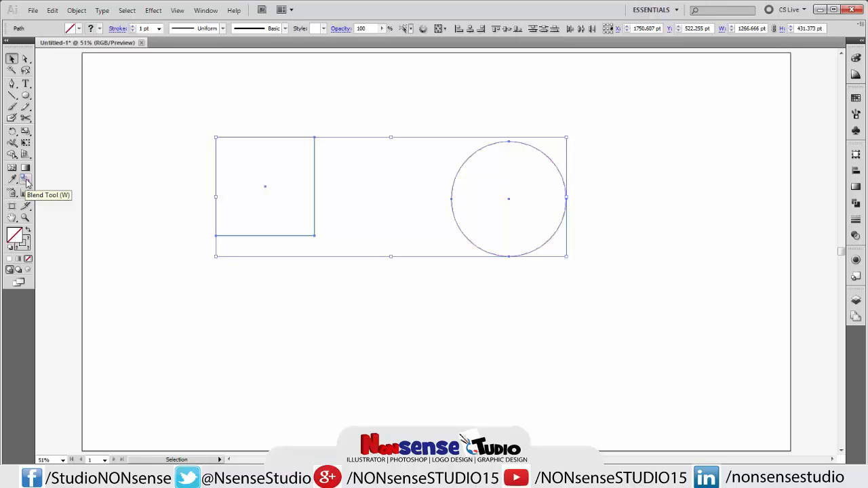
Step: Blend the black square into the red circle as a twisted form of fine lines
left_click(26, 179)
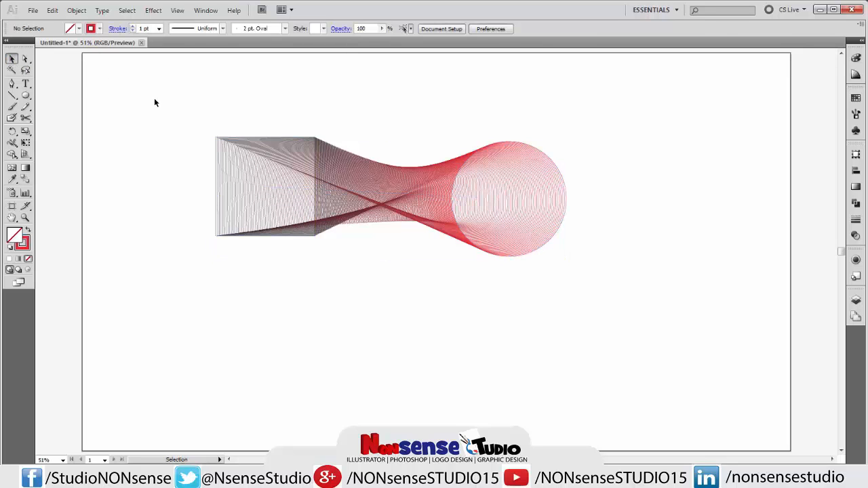
left_click(326, 193)
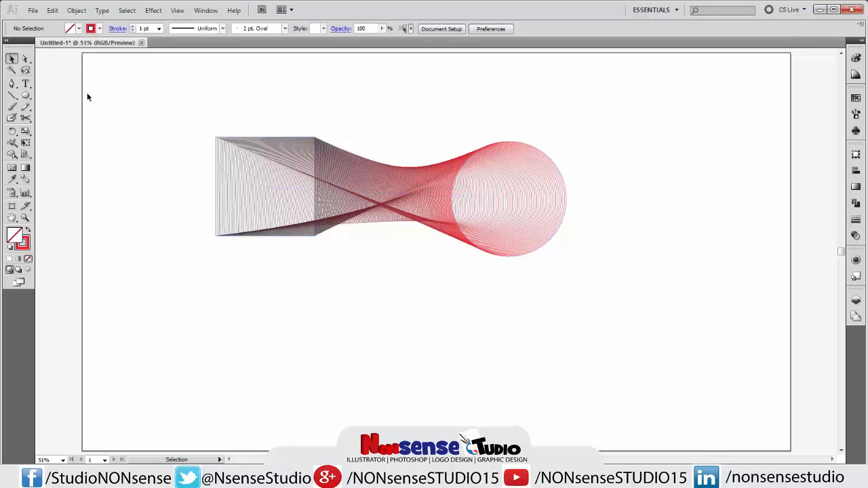
mouse_move(108, 101)
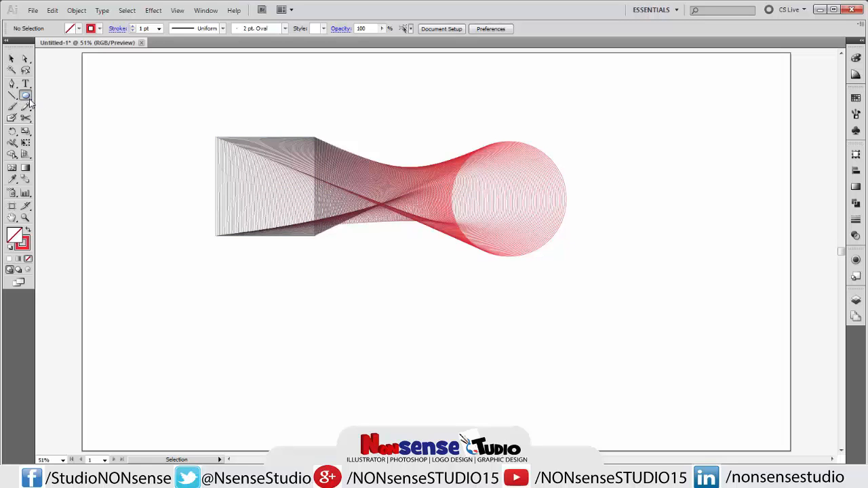
Step: Draw a square at the artboard's upper right and set its stroke colour
left_click(12, 94)
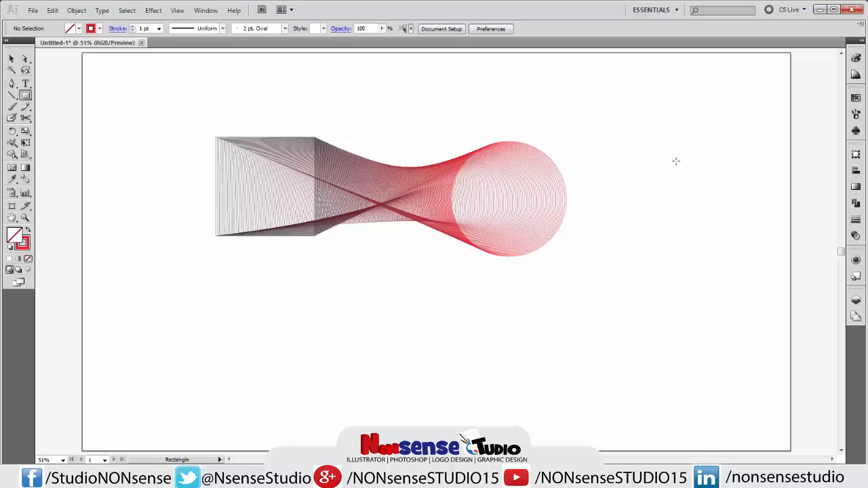
left_click_drag(634, 122, 717, 198)
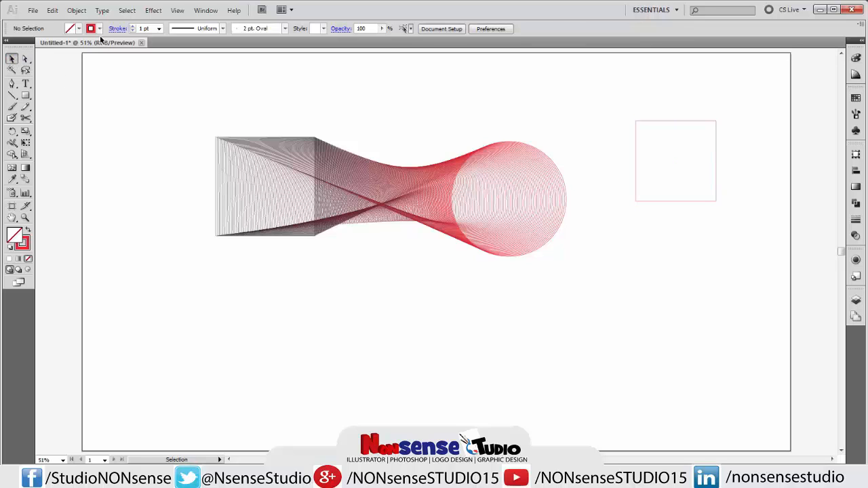
left_click(90, 29)
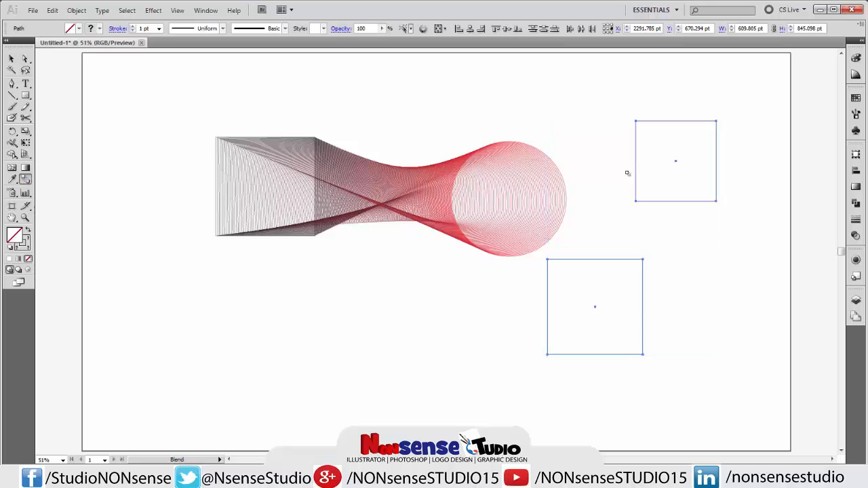
mouse_move(716, 124)
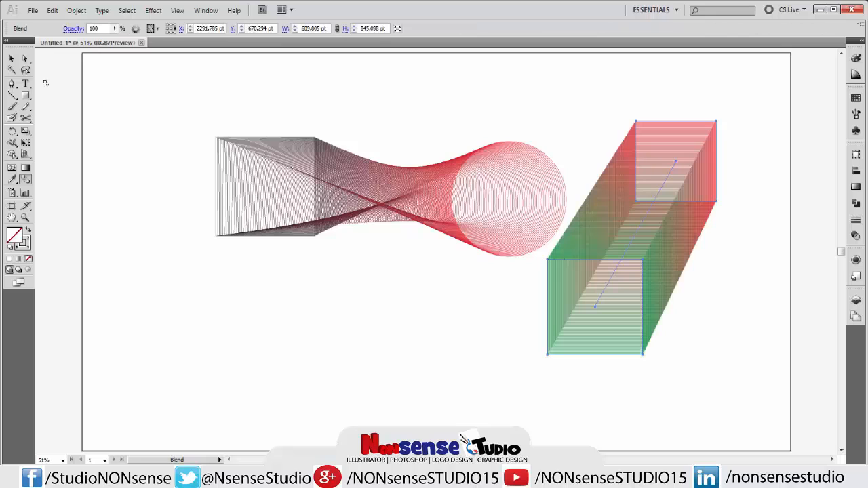
Step: Deselect the finished red-to-green box blend of the two squares
left_click(131, 95)
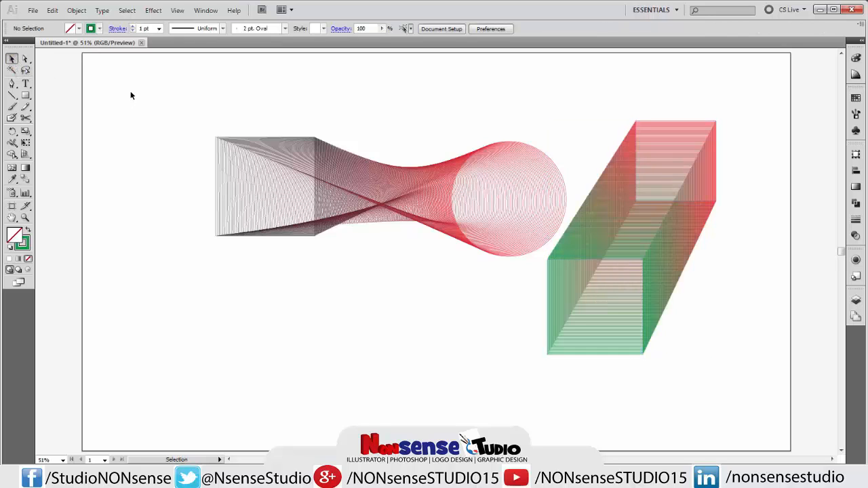